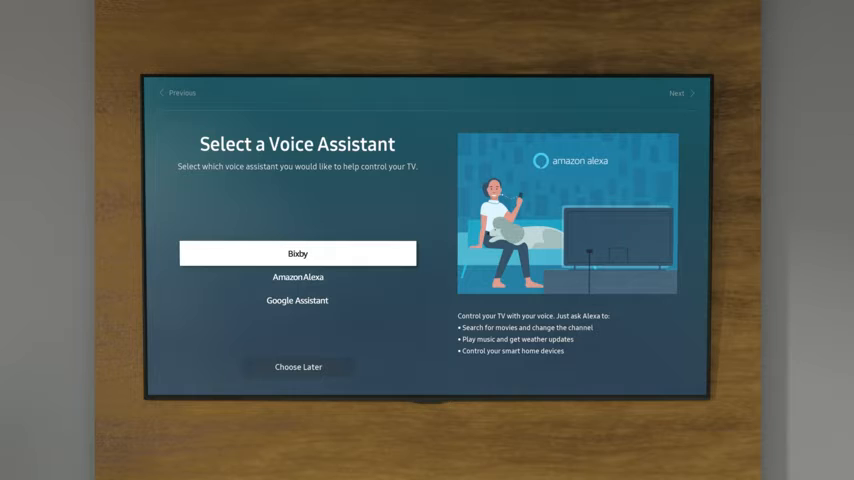
# - Choose Amazon Alexa on the Select a Voice Assistant screen to reach its introduction
pyautogui.click(296, 276)
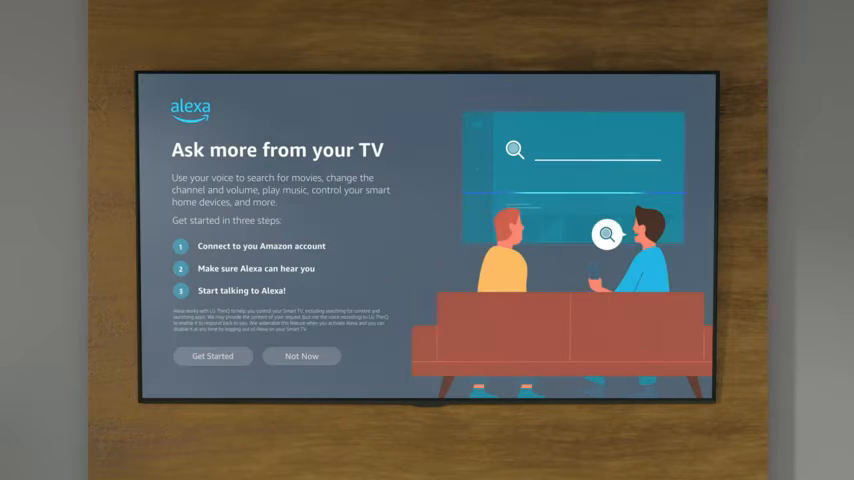
# - Get Started with Alexa setup and Allow the Amazon account link from the phone
pyautogui.click(212, 356)
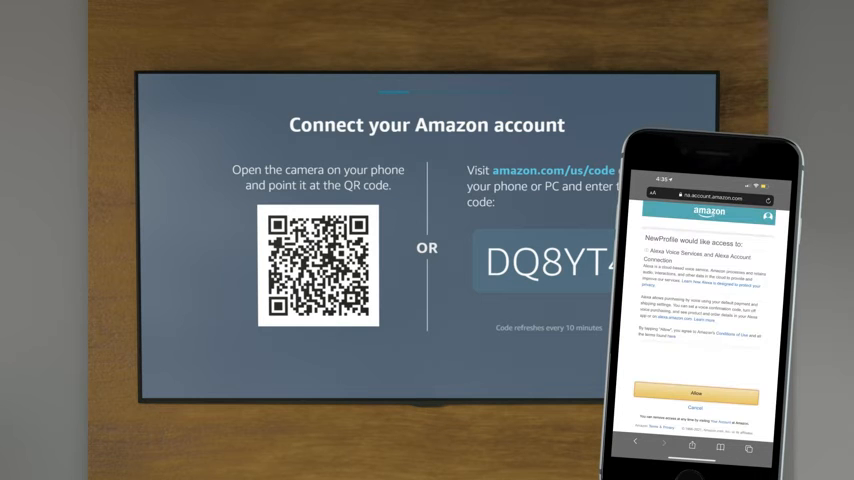
pyautogui.click(696, 392)
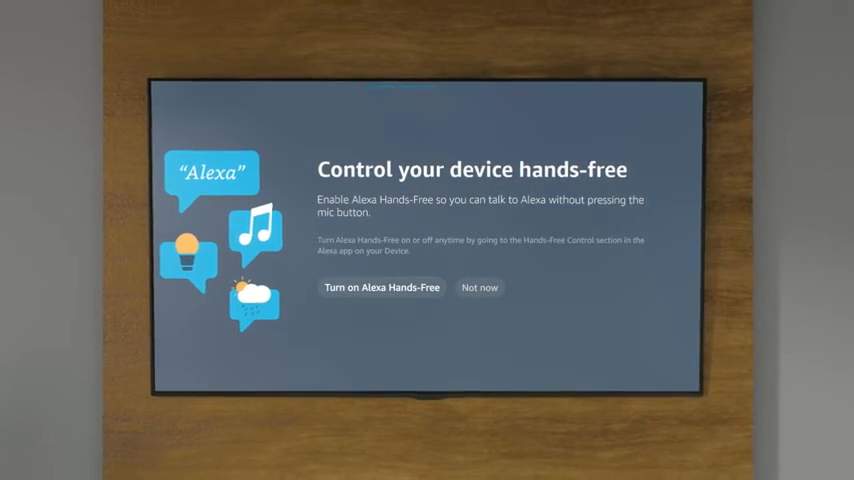
# - Answer the Alexa Hands-Free offer so the sample voice commands appear
pyautogui.click(380, 288)
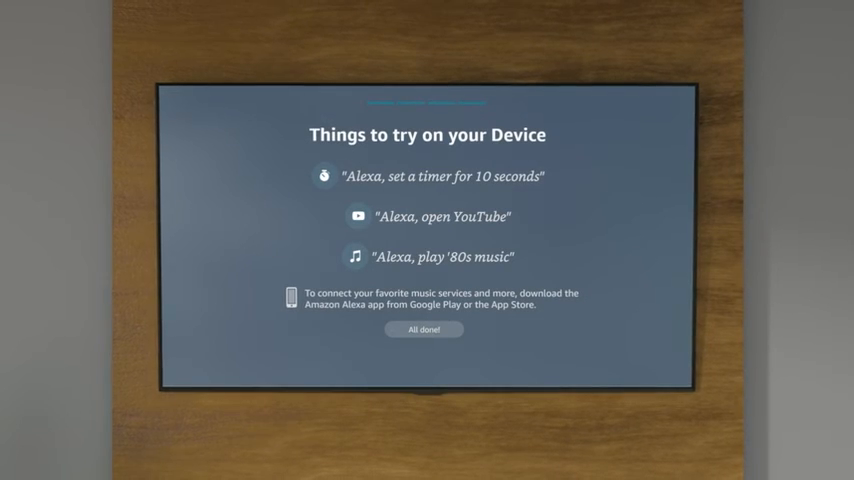